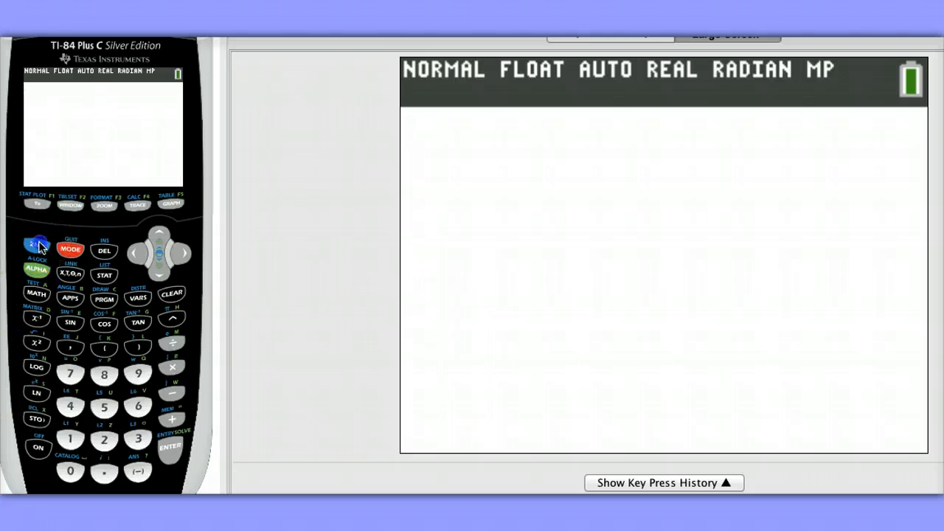
- Insert χ²cdf( on the home screen from the DISTR menu (2nd VARS, option 8)
{"action": "left_click", "coordinate": [37, 244]}
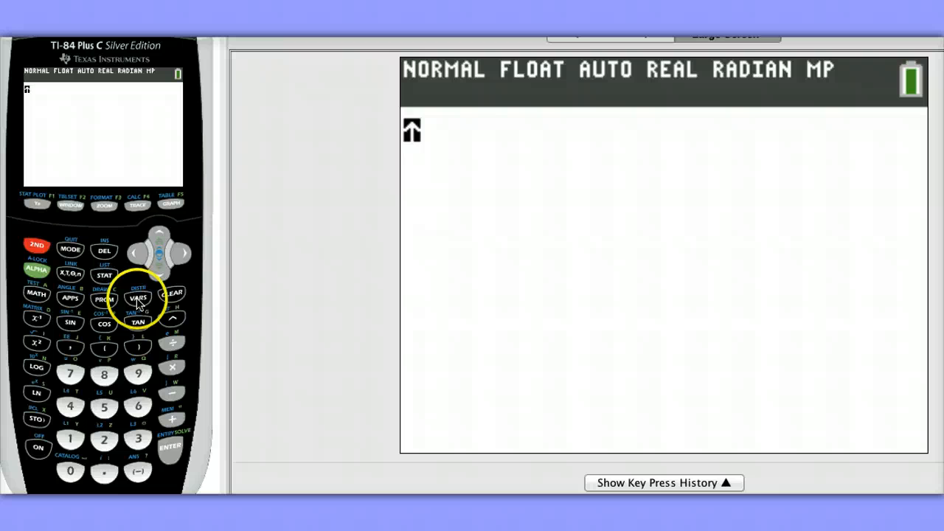
{"action": "left_click", "coordinate": [138, 299]}
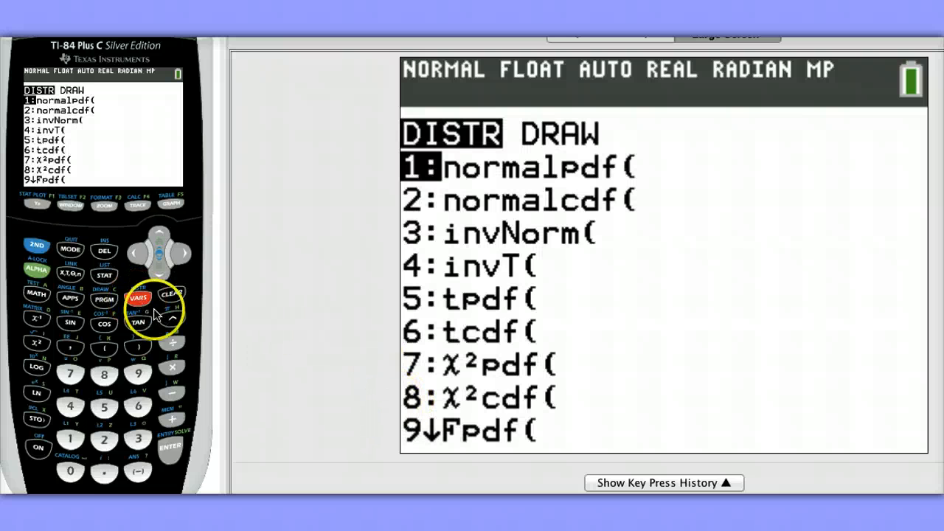
{"action": "left_click", "coordinate": [104, 374]}
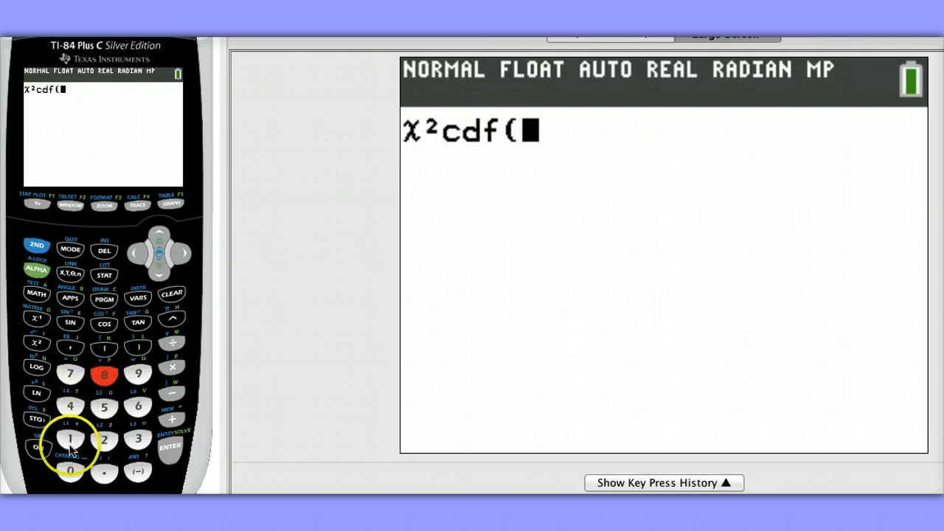
- Evaluate χ²cdf(10.18,10000,5), returning .0702927523
{"action": "left_click", "coordinate": [70, 471]}
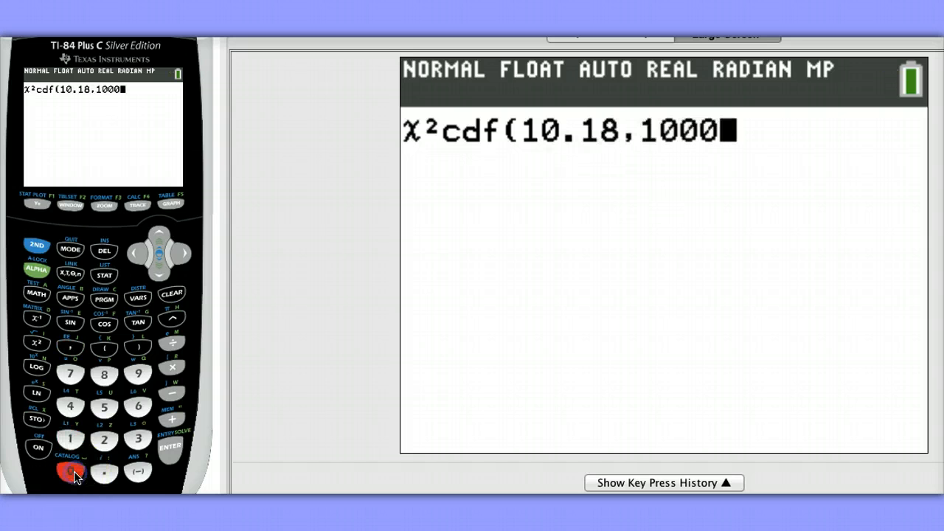
{"action": "left_click", "coordinate": [70, 471]}
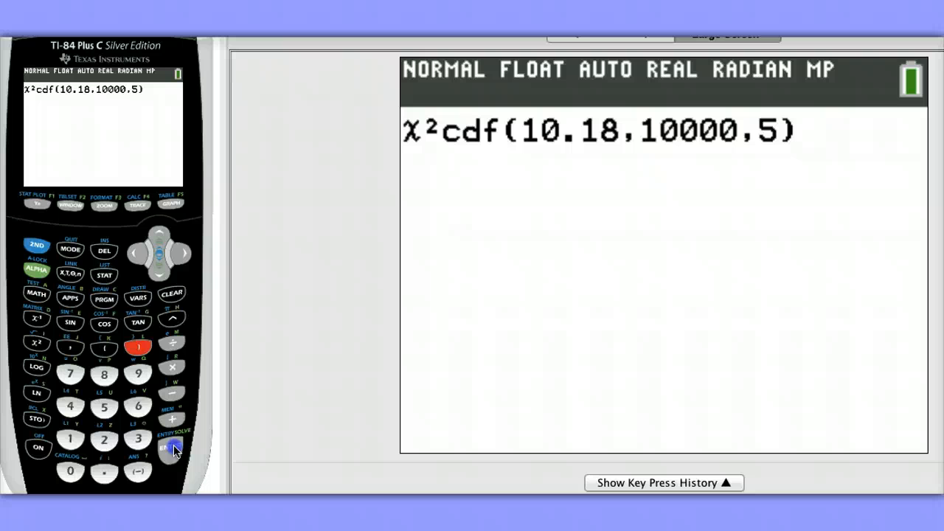
{"action": "left_click", "coordinate": [171, 448]}
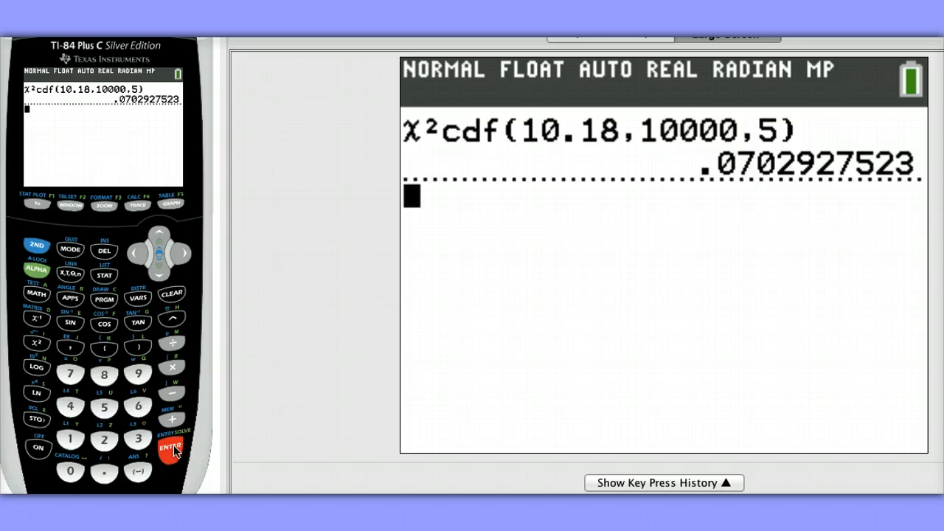
{"action": "mouse_move", "coordinate": [37, 245]}
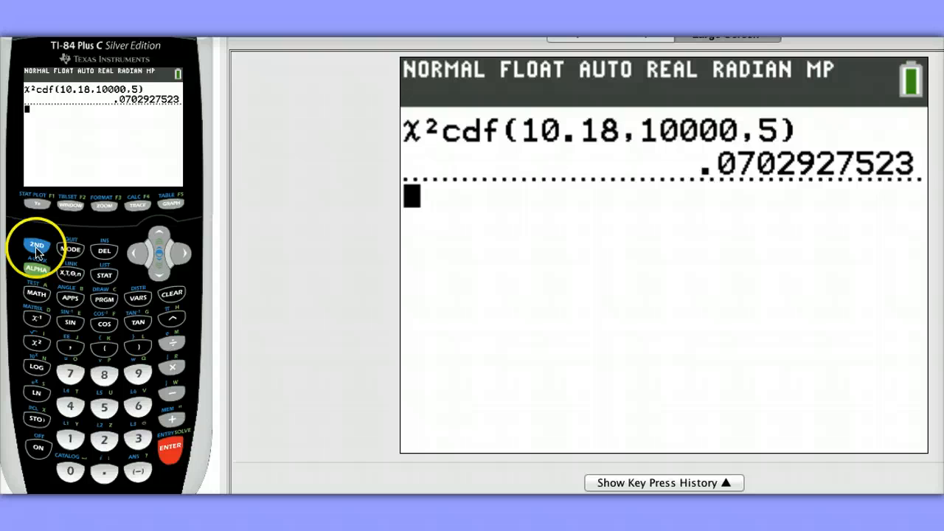
- Switch STAT WIZARDS to ON in the mode settings and quit back to the home screen
{"action": "left_click", "coordinate": [70, 249]}
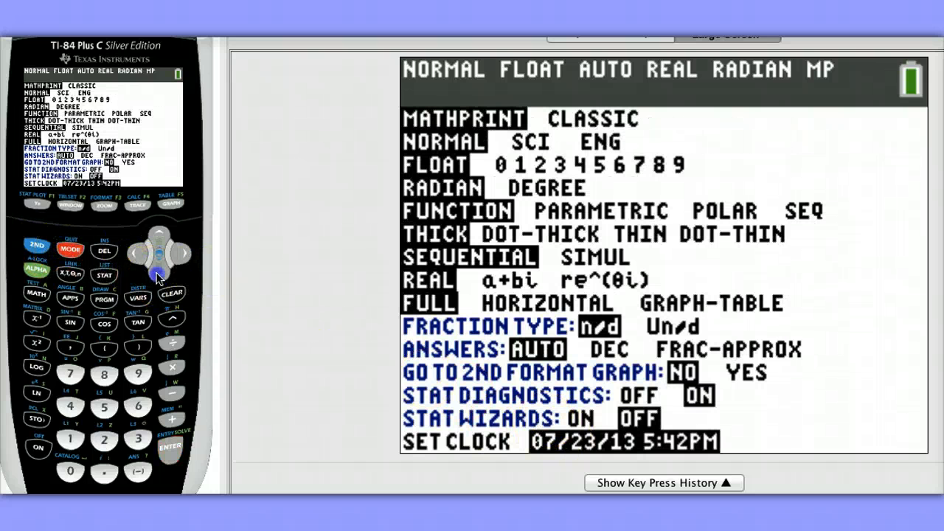
{"action": "key", "text": "down"}
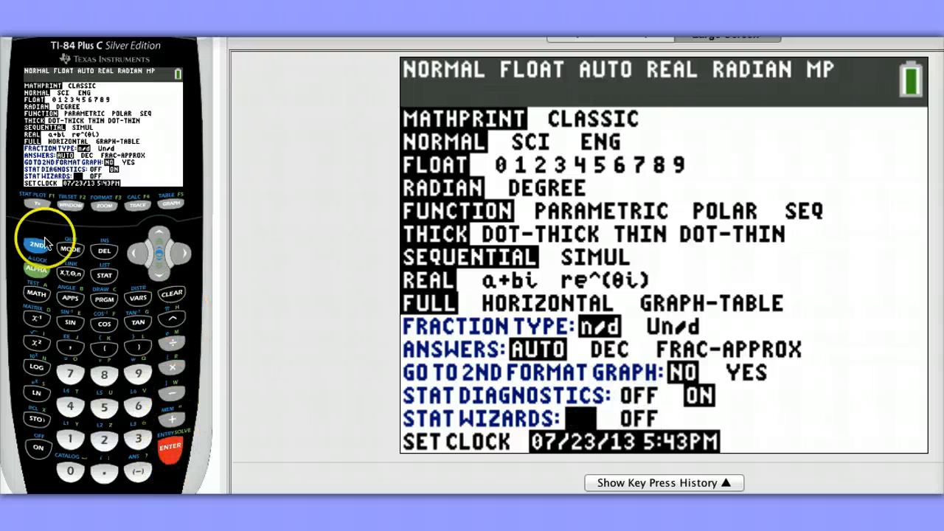
{"action": "left_click", "coordinate": [70, 250]}
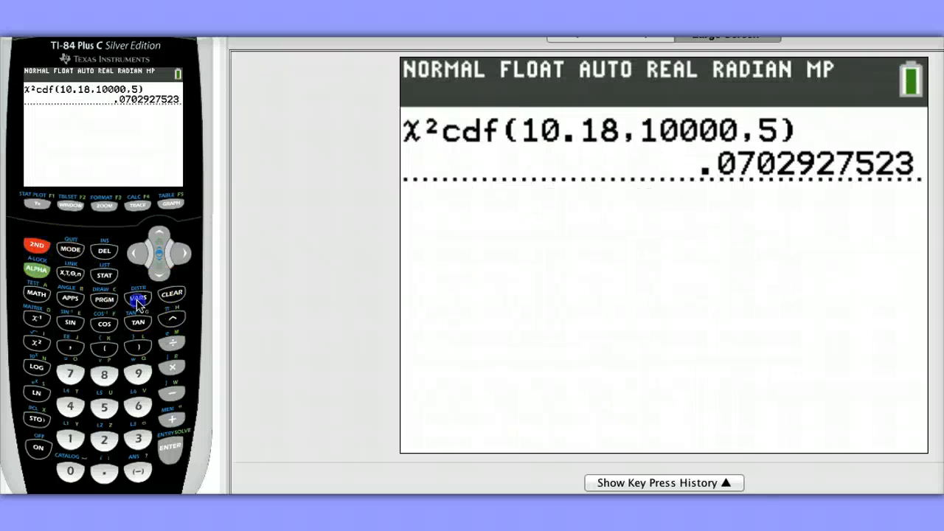
- Fill the χ²cdf wizard with lower 10.18, upper 10000, df 5, paste and evaluate to .0702927523
{"action": "left_click", "coordinate": [138, 299]}
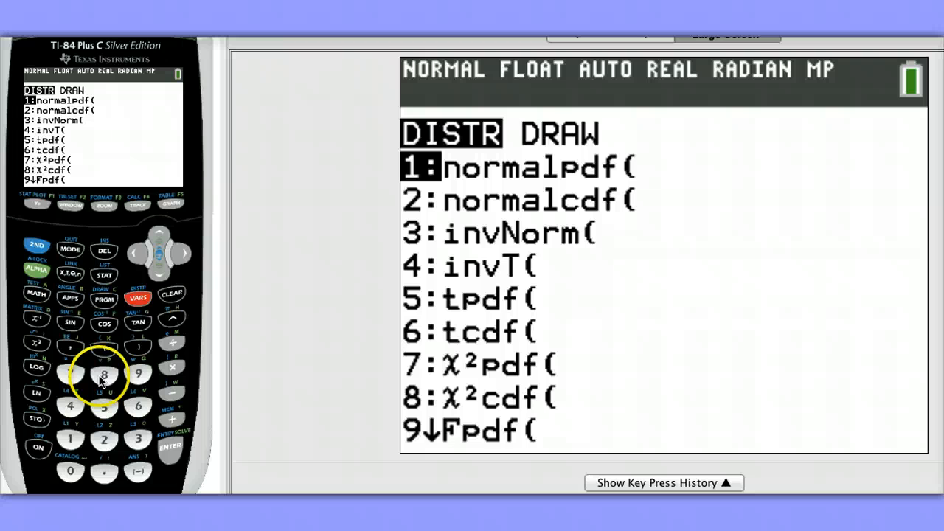
{"action": "left_click", "coordinate": [104, 372]}
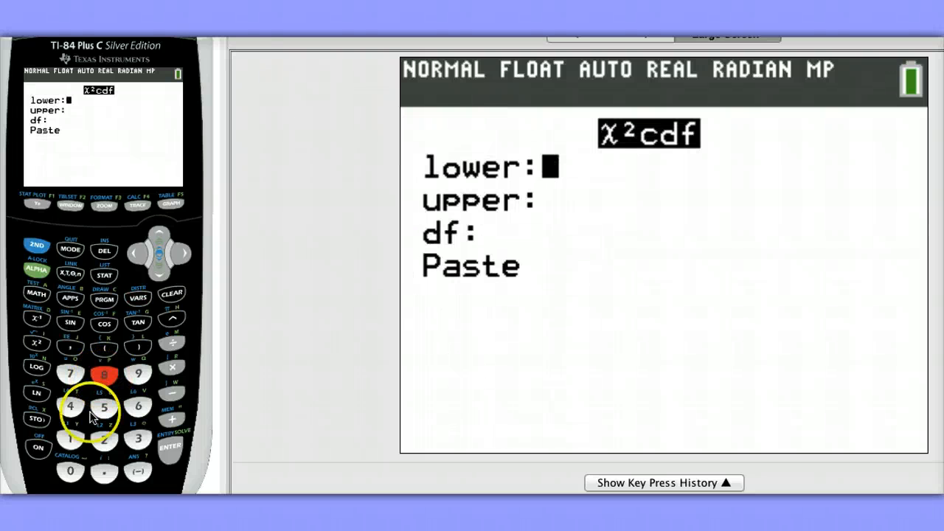
{"action": "left_click", "coordinate": [70, 439]}
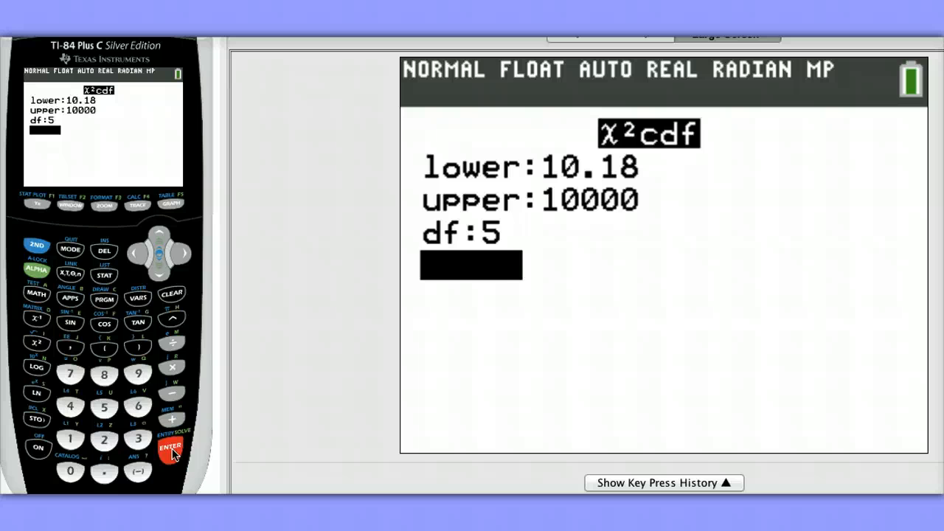
{"action": "left_click", "coordinate": [170, 446]}
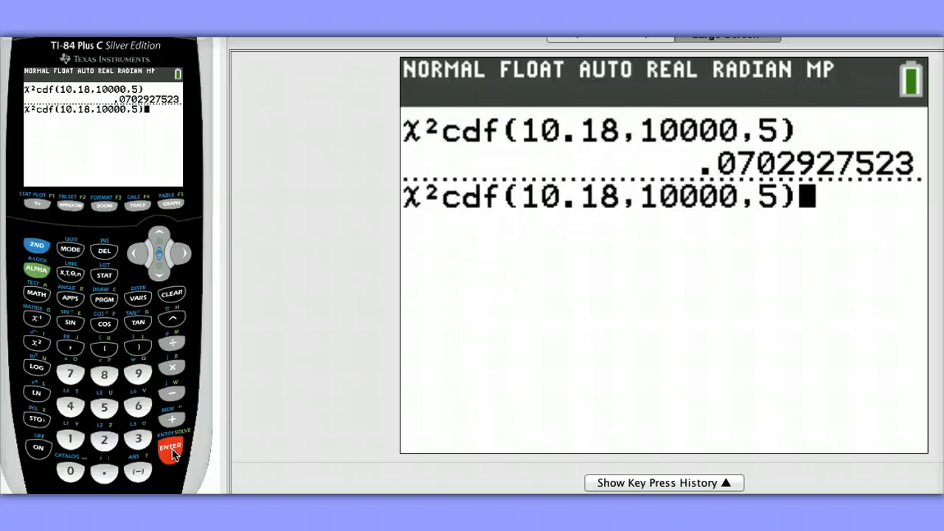
{"action": "left_click", "coordinate": [170, 447]}
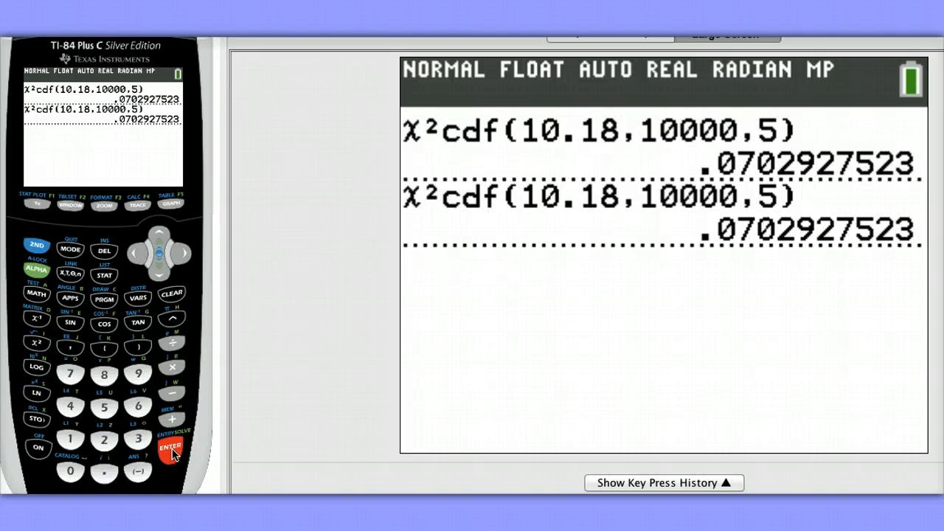